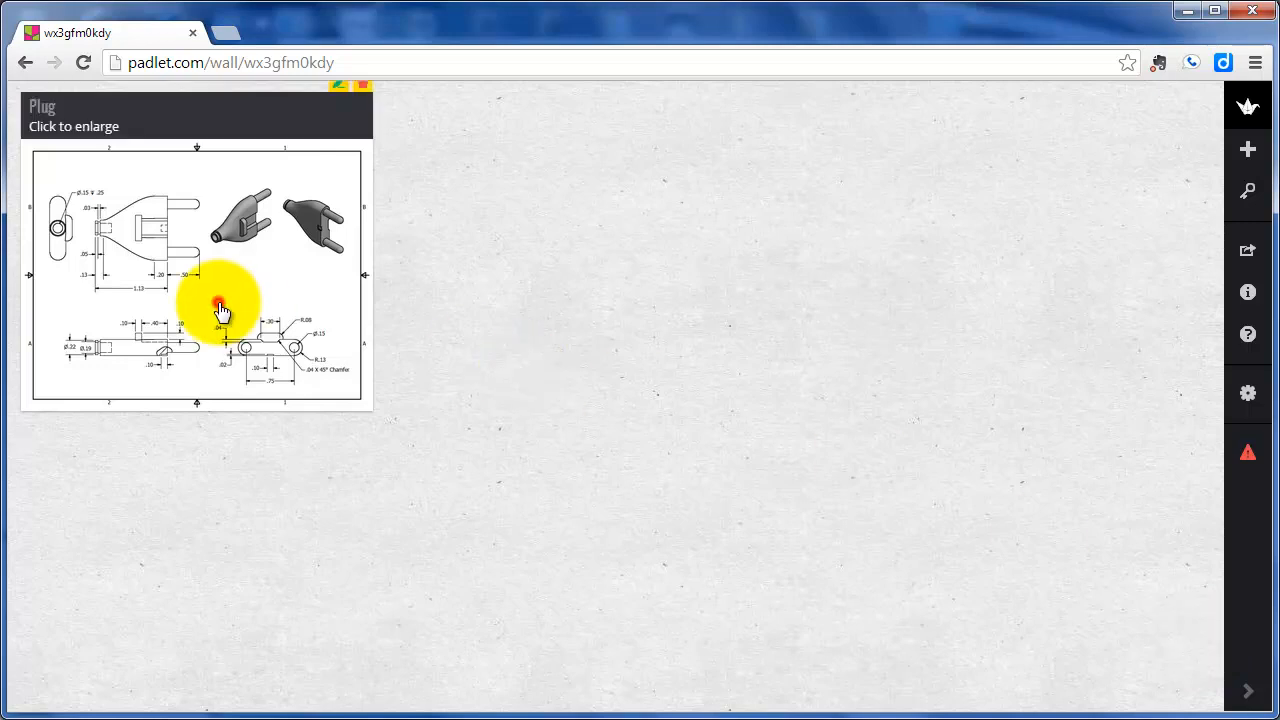
Step: Enlarge the Plug post to show its full technical drawing
{"action": "left_click", "coordinate": [220, 304]}
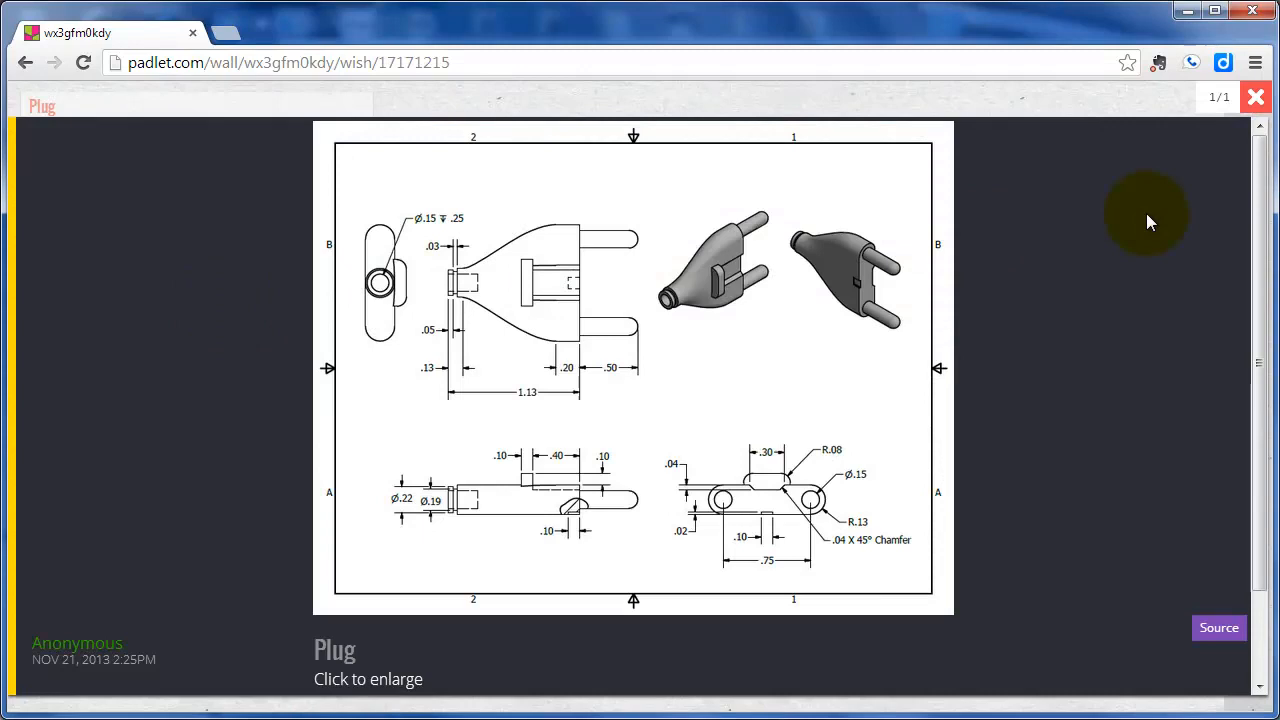
{"action": "mouse_move", "coordinate": [948, 268]}
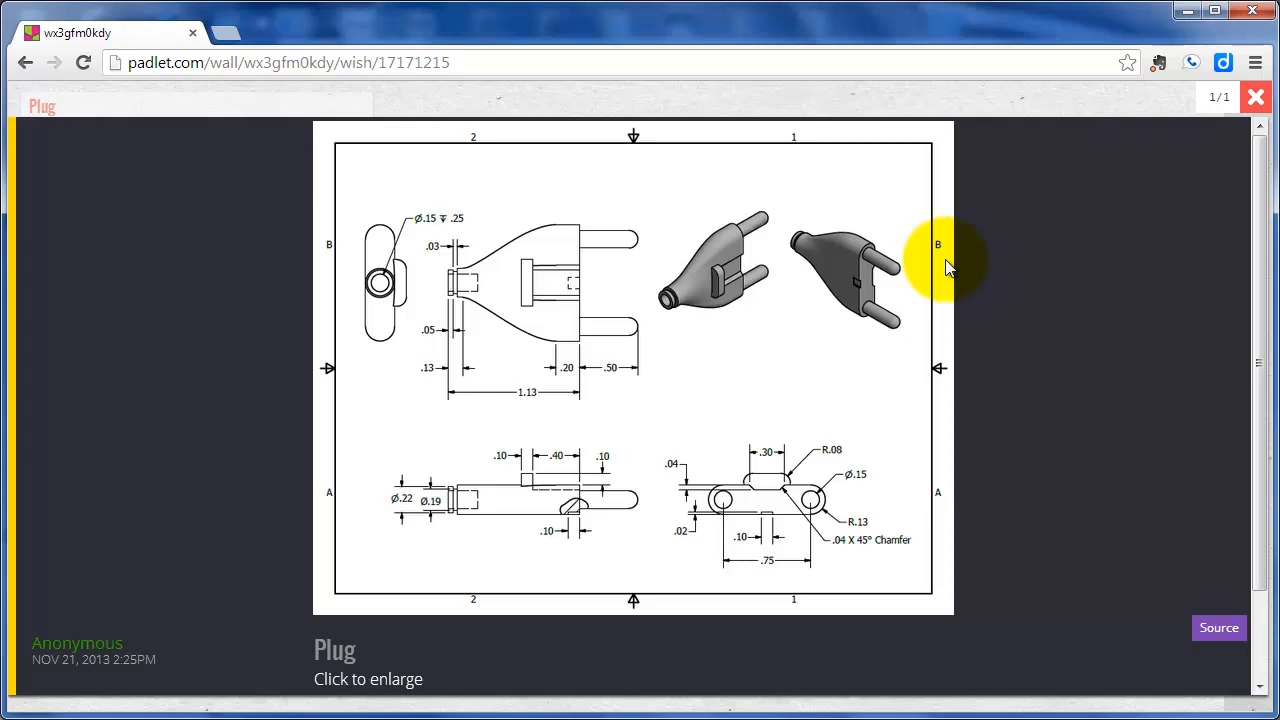
{"action": "mouse_move", "coordinate": [1104, 200]}
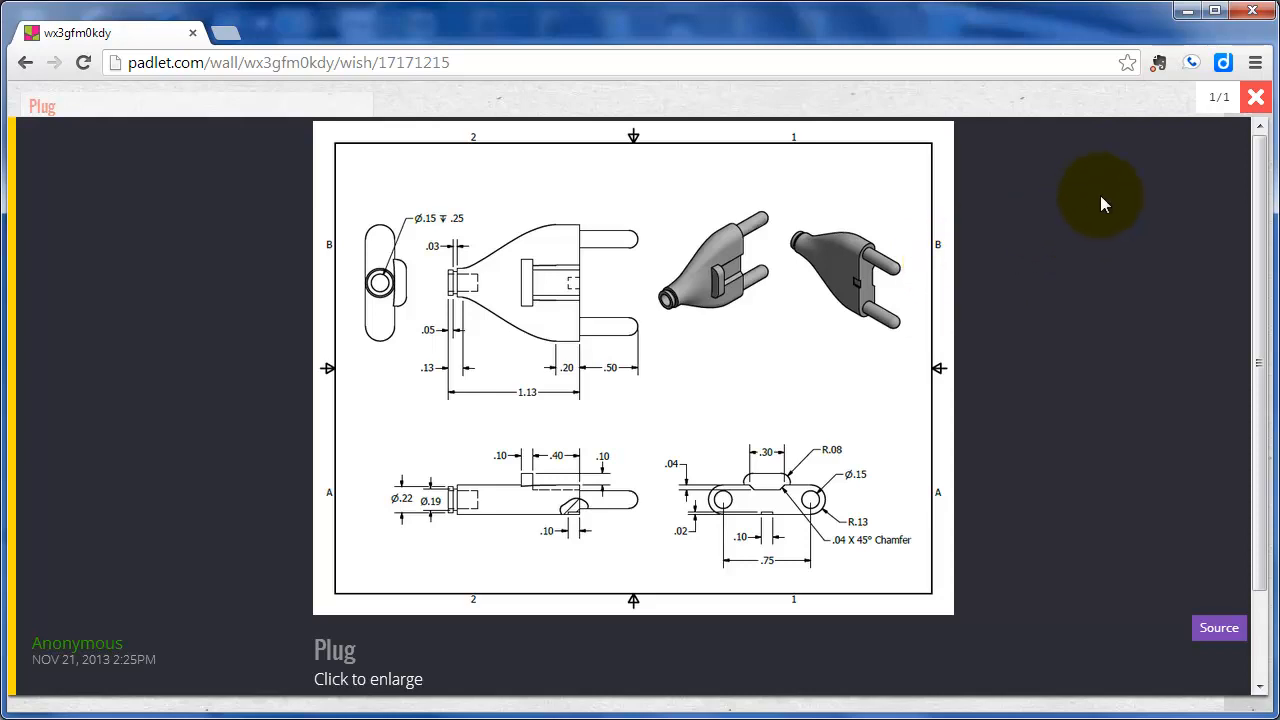
Step: Close the enlarged Plug view, enlarge it once more, and close it again
{"action": "left_click", "coordinate": [1256, 96]}
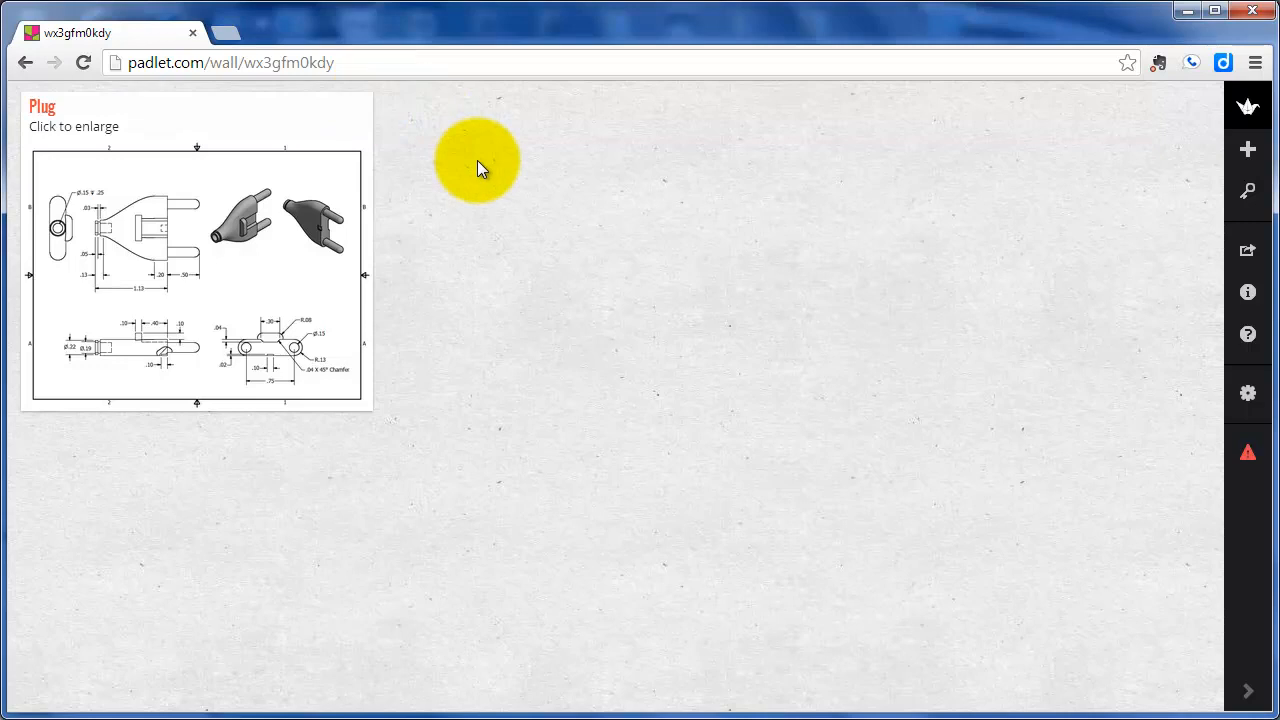
{"action": "mouse_move", "coordinate": [260, 244]}
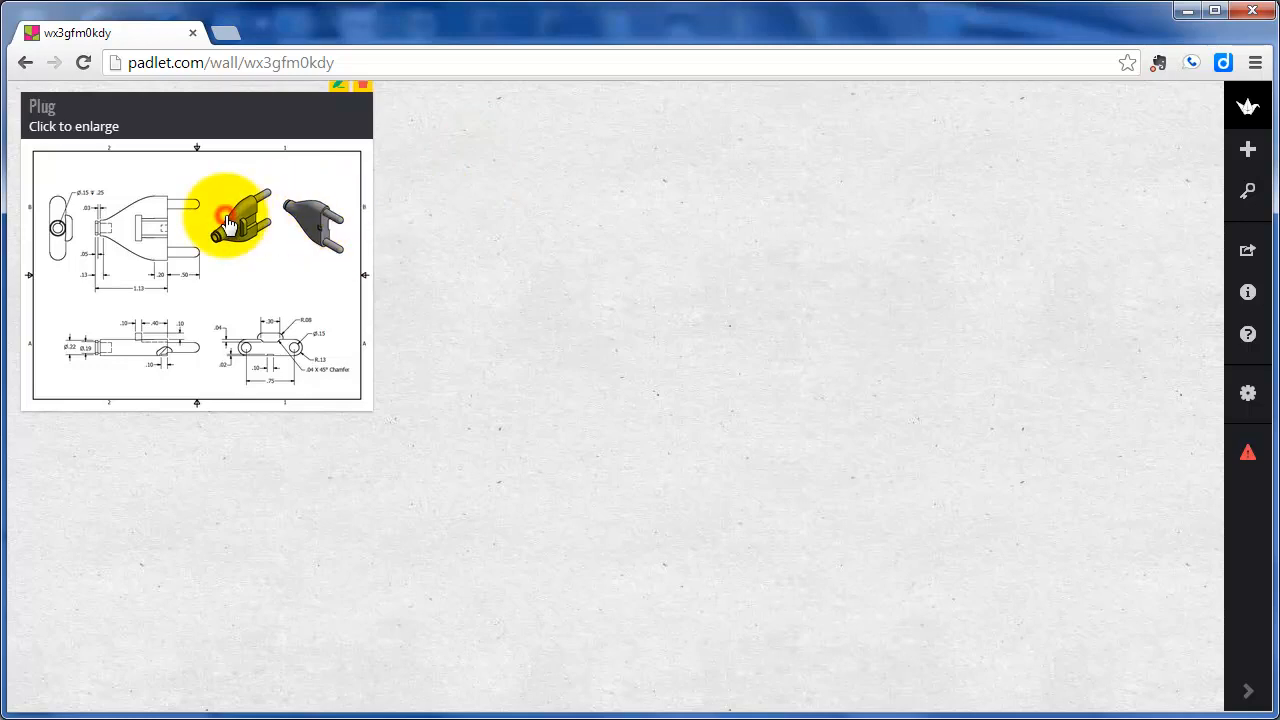
{"action": "left_click", "coordinate": [196, 230]}
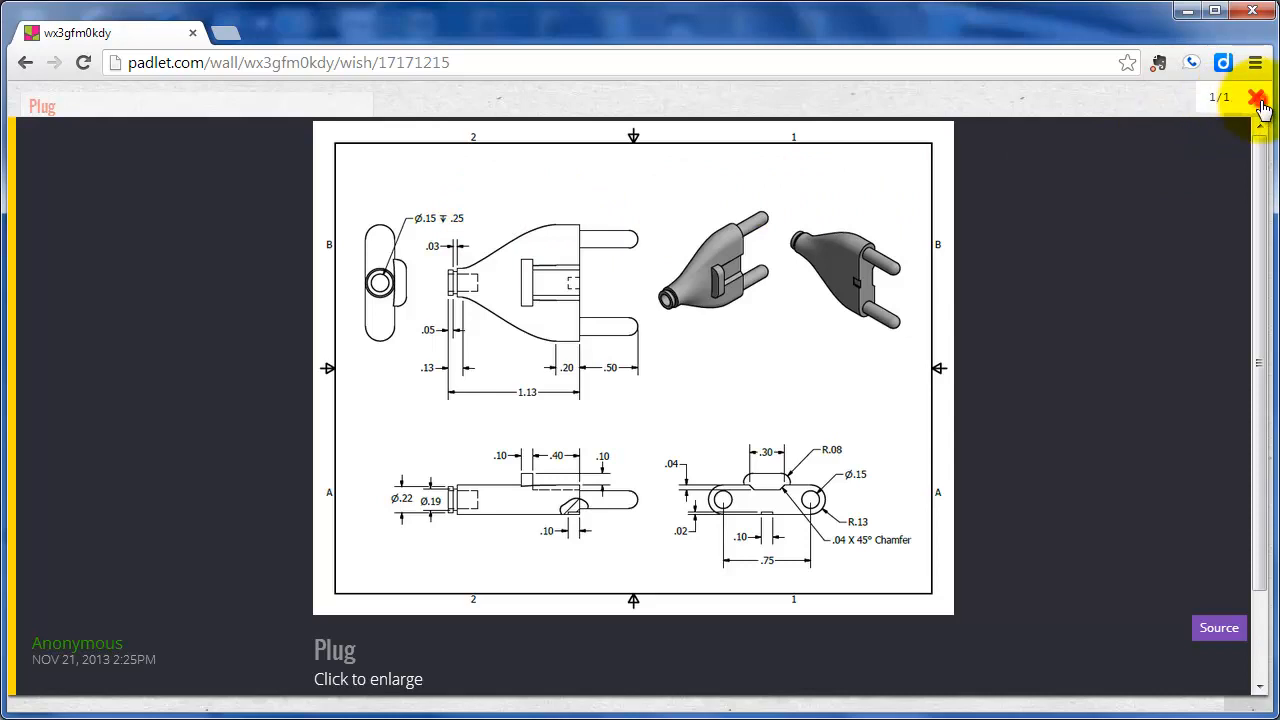
{"action": "left_click", "coordinate": [1258, 100]}
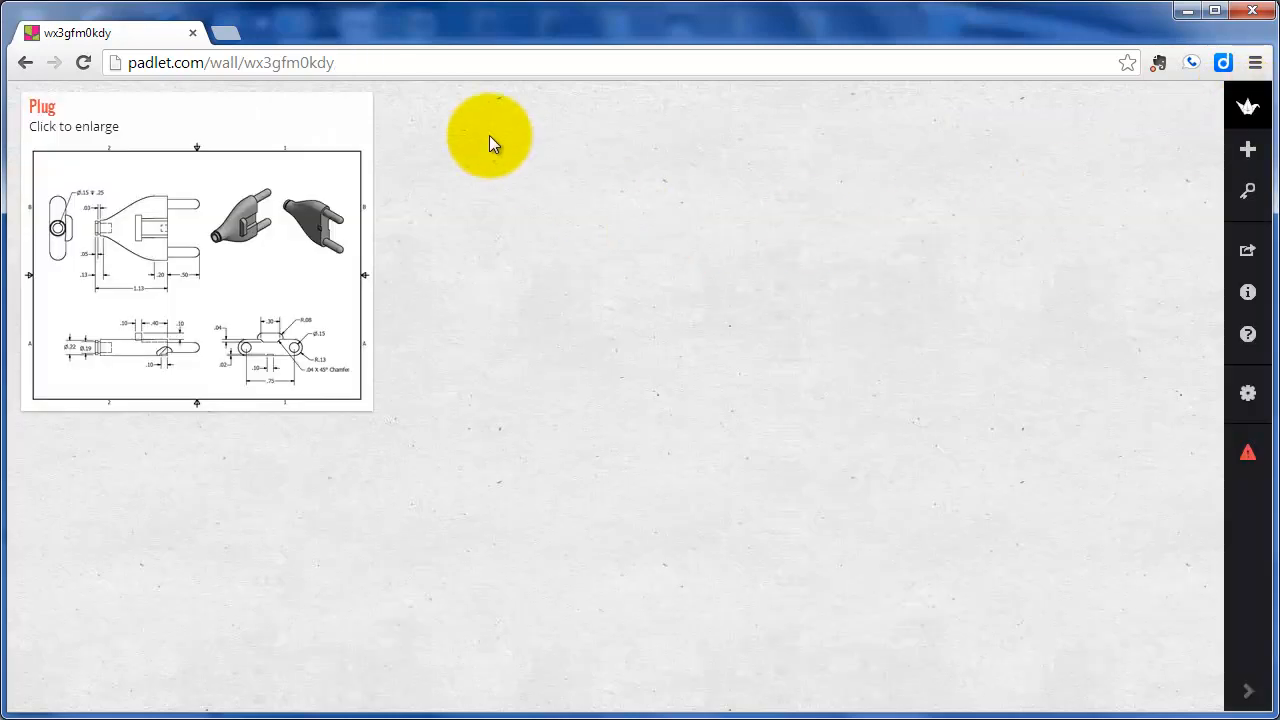
Step: Create a new post on the empty wall beside Plug with the title 'james'
{"action": "double_click", "coordinate": [490, 136]}
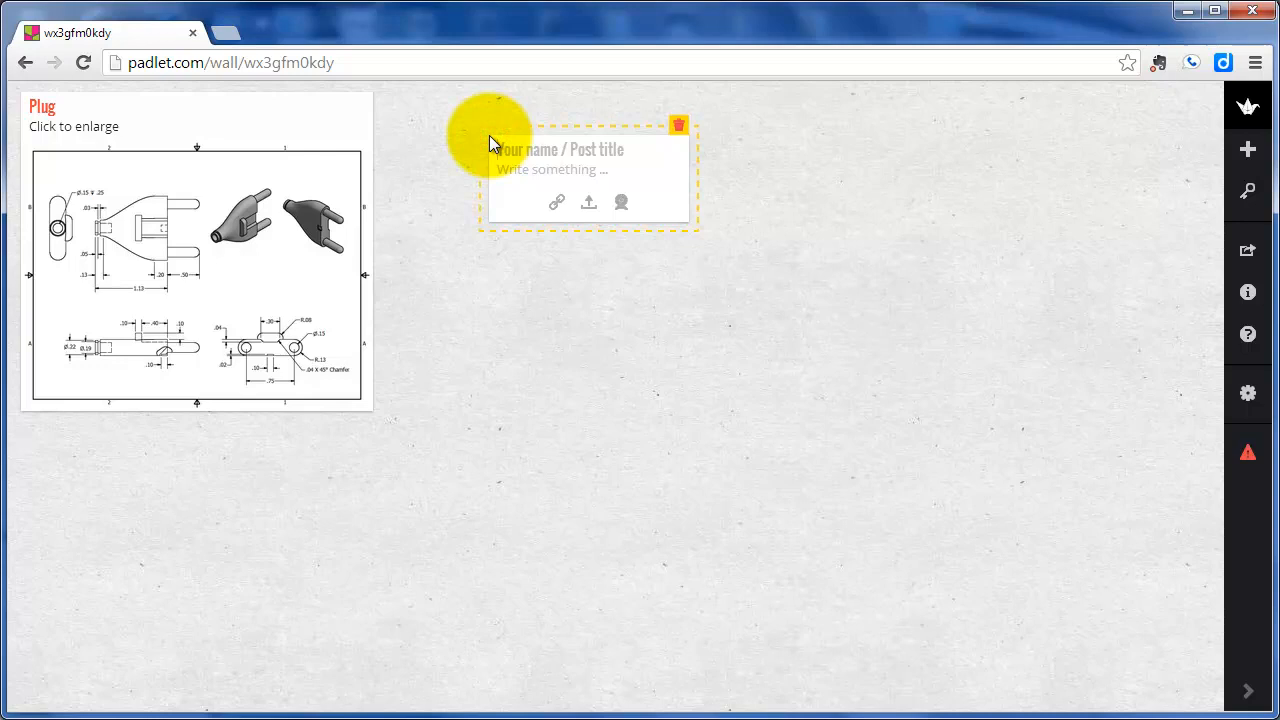
{"action": "type", "text": "james"}
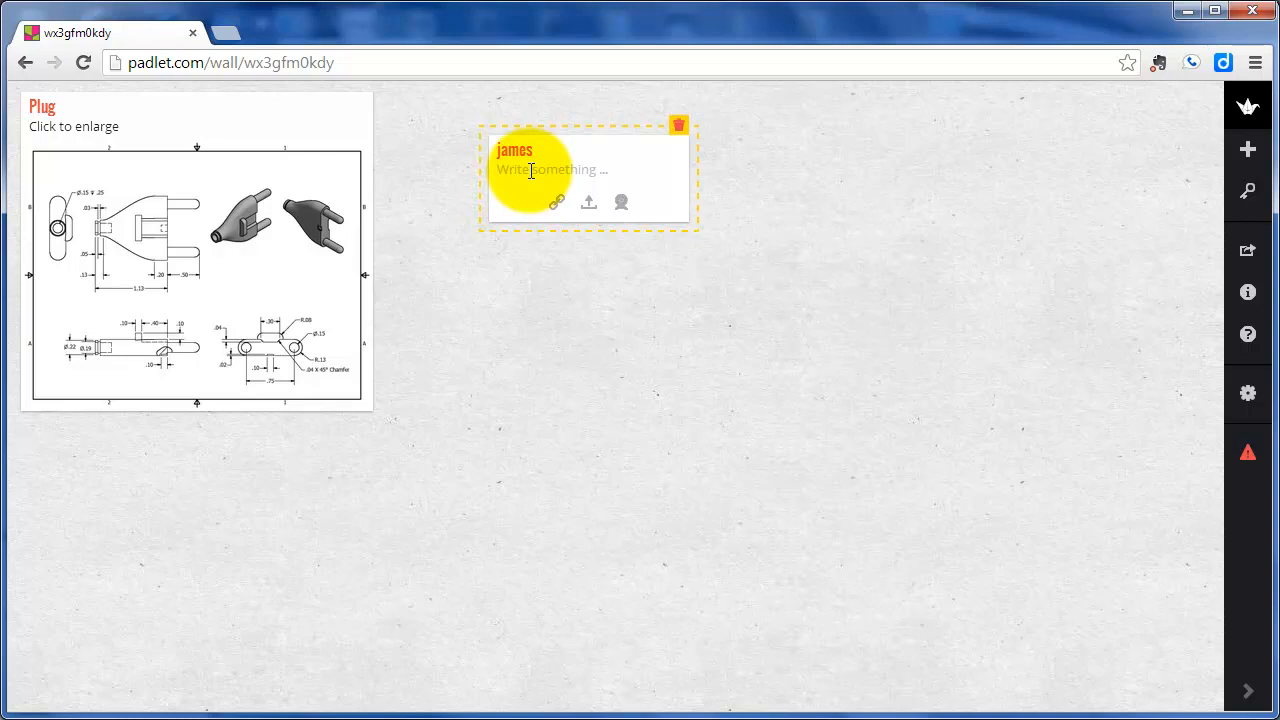
{"action": "mouse_move", "coordinate": [890, 184]}
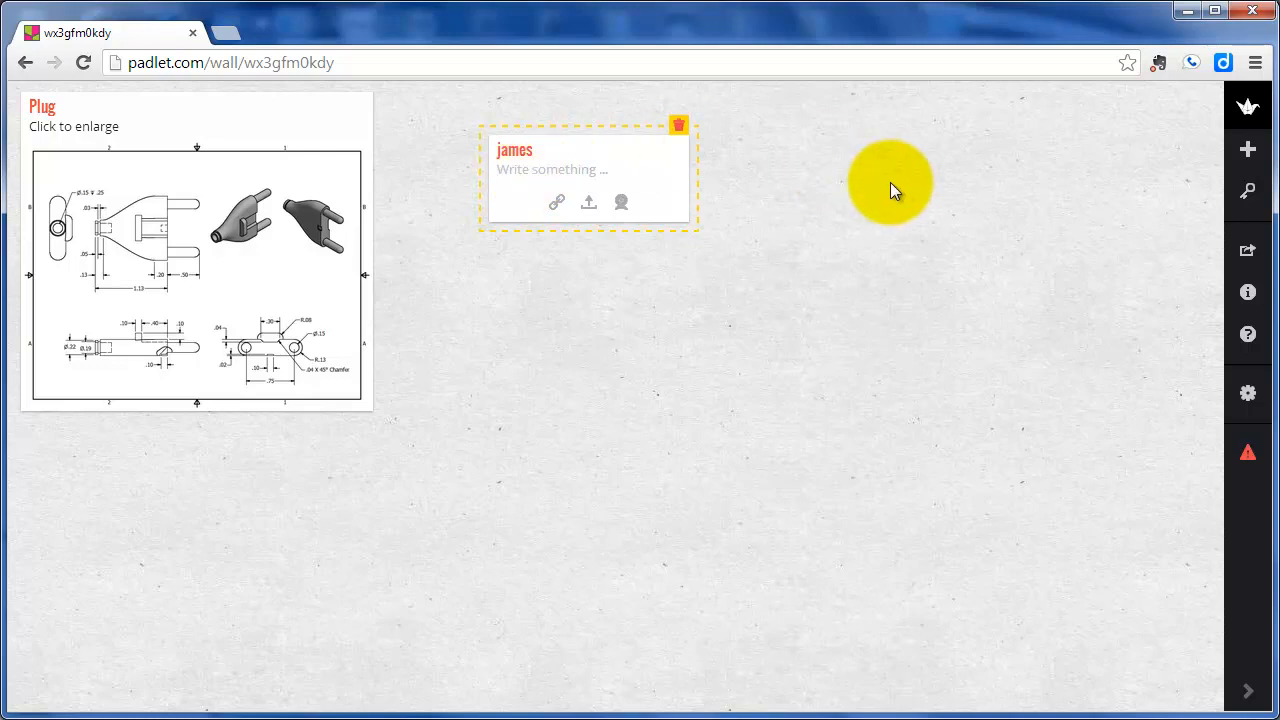
{"action": "mouse_move", "coordinate": [930, 182]}
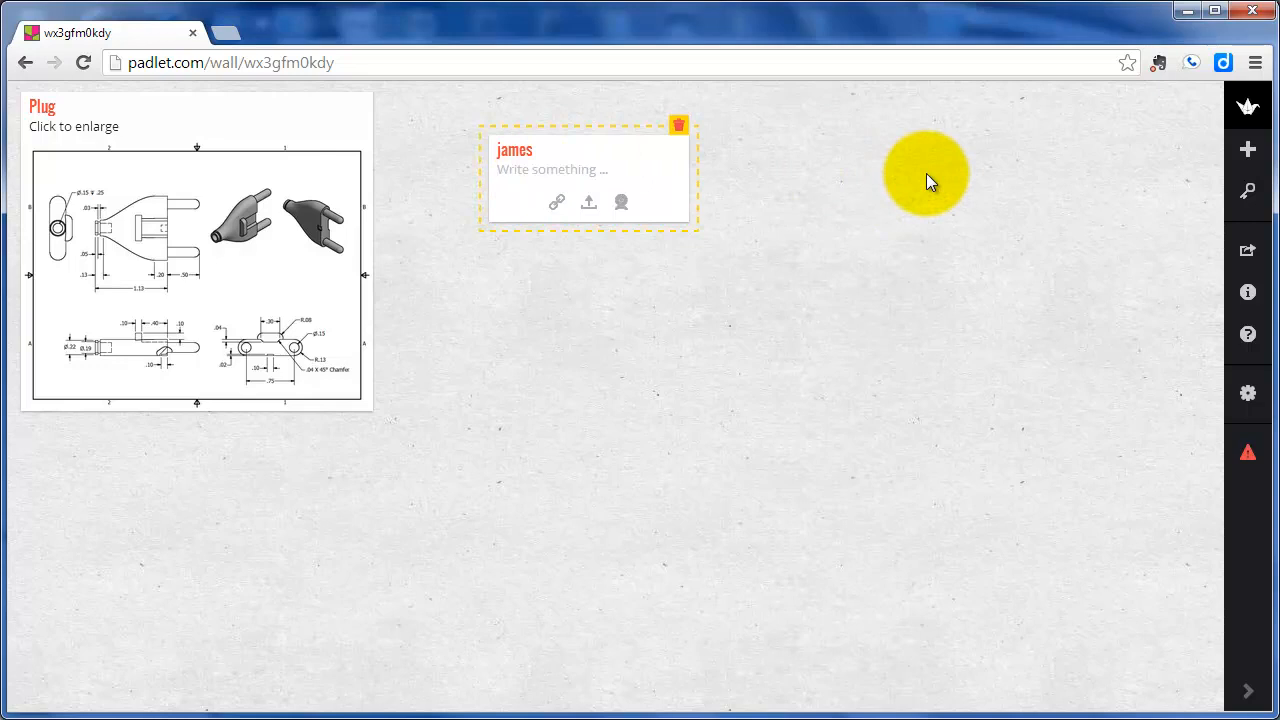